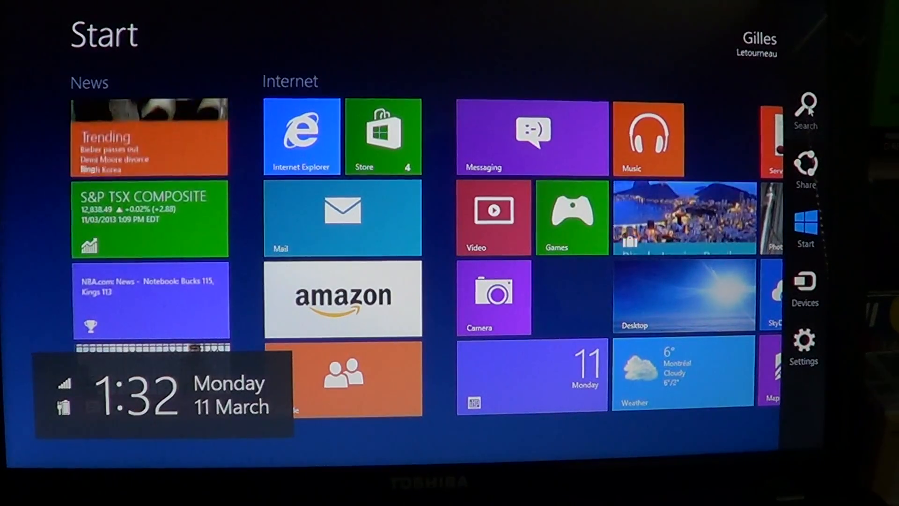
Step: Search the installed apps for 'smart', finding no matching apps
click(805, 114)
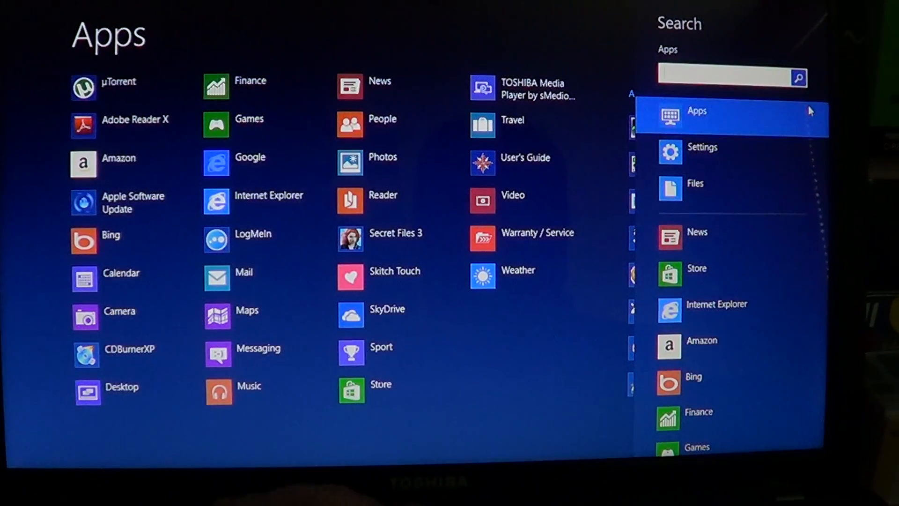
text(sm)
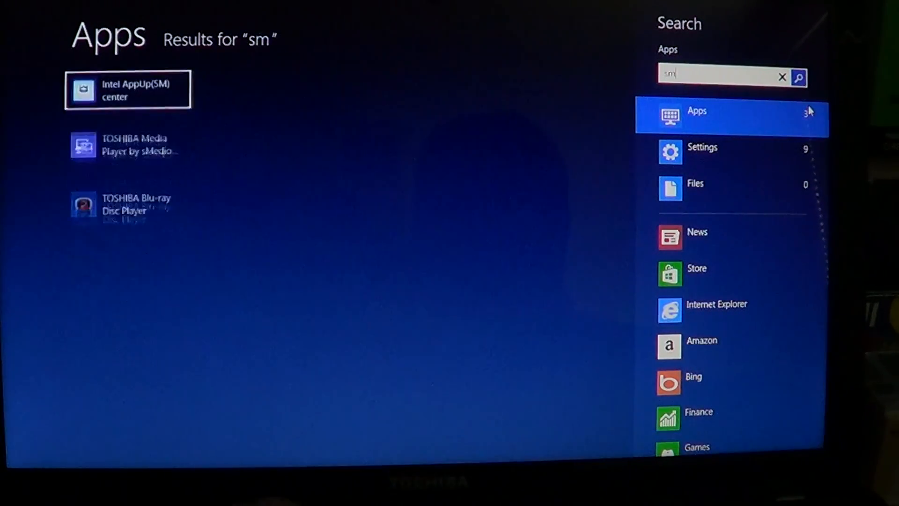
text(art)
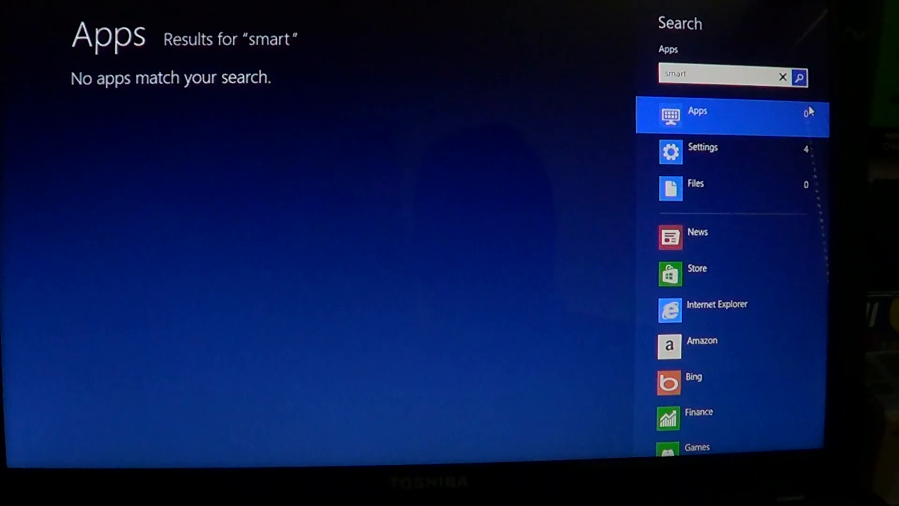
Step: Open Action Center from the Settings results and collapse then re-expand its Security section
click(702, 152)
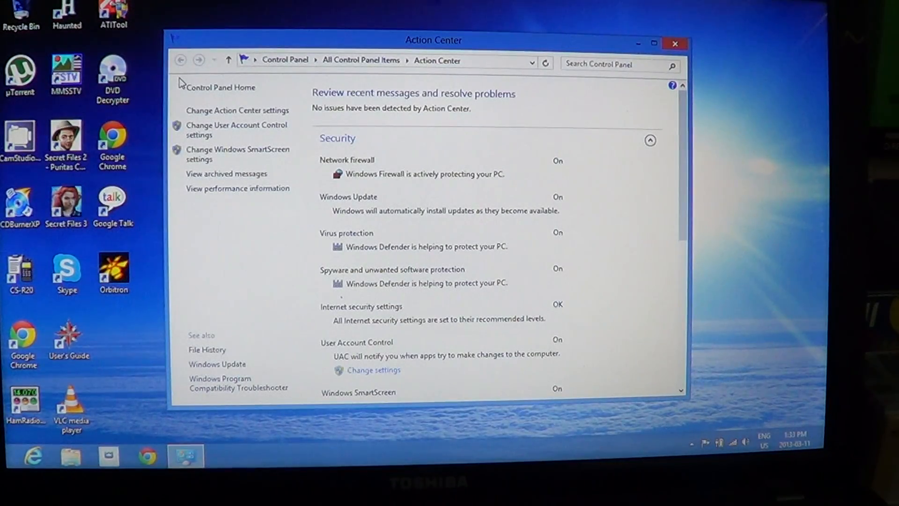
click(650, 140)
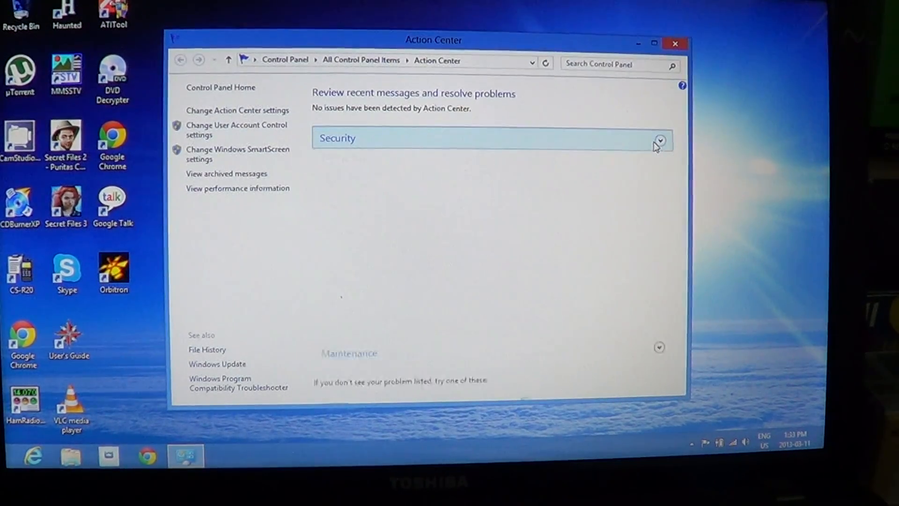
click(659, 140)
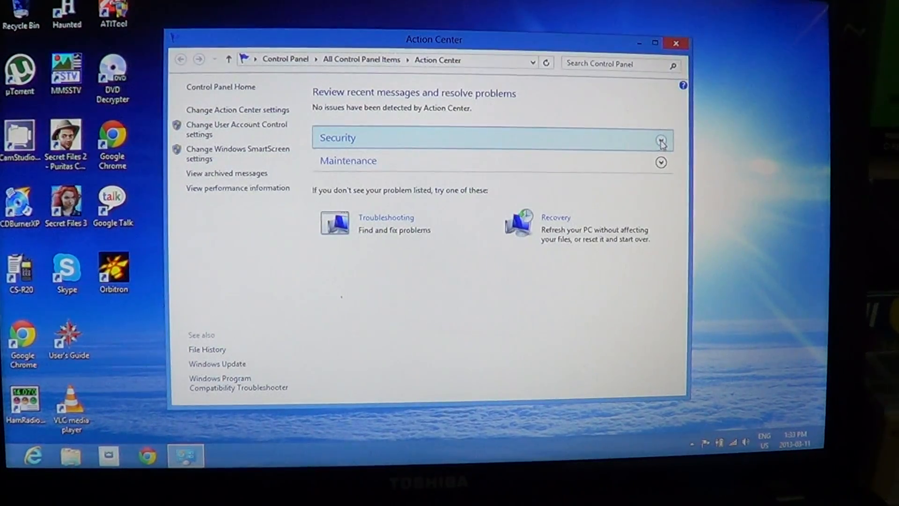
click(661, 142)
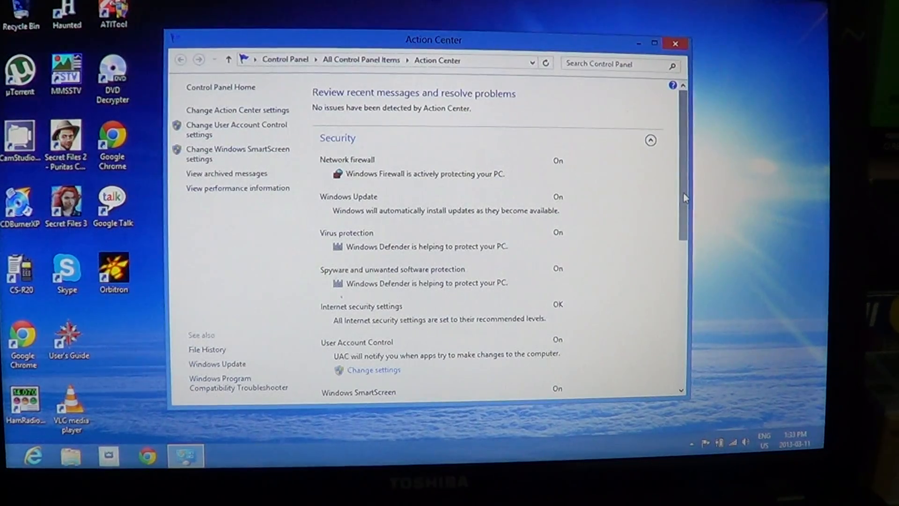
Step: Scroll the Security list down to the Windows SmartScreen entry, shown as on
scroll(down, 3)
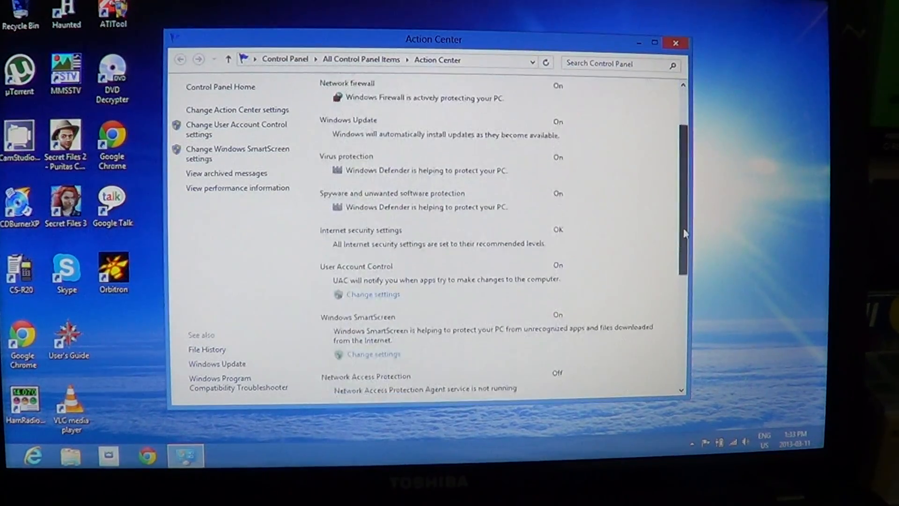
scroll(down, 3)
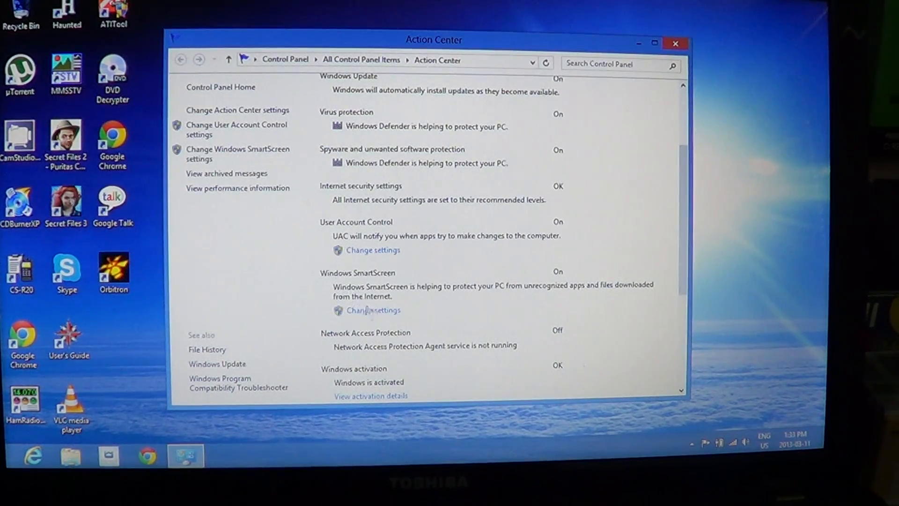
mouse_move(373, 310)
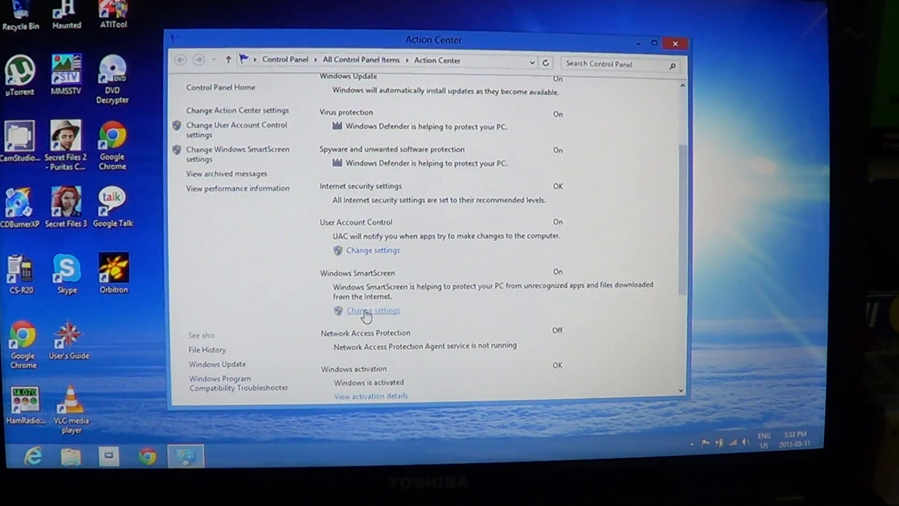
click(372, 310)
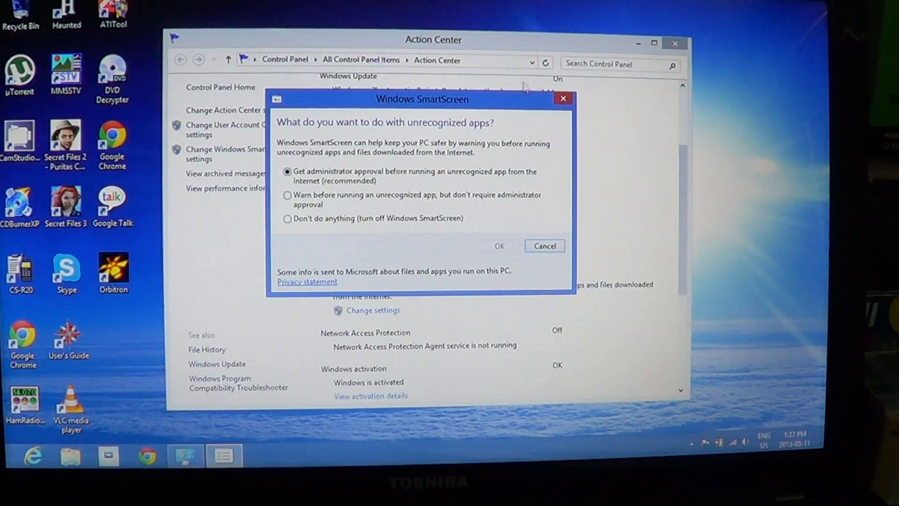
mouse_move(563, 99)
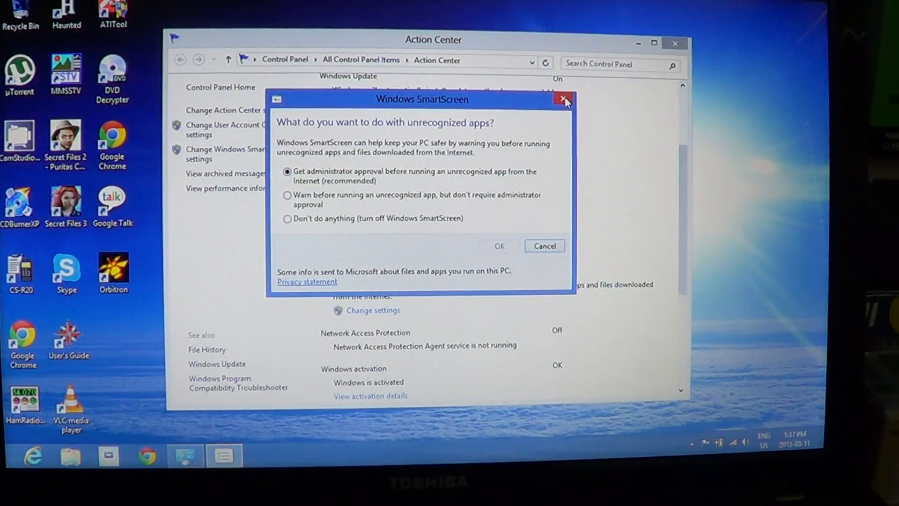
Step: Close the Windows SmartScreen dialog with 'Get administrator approval' still selected
click(564, 100)
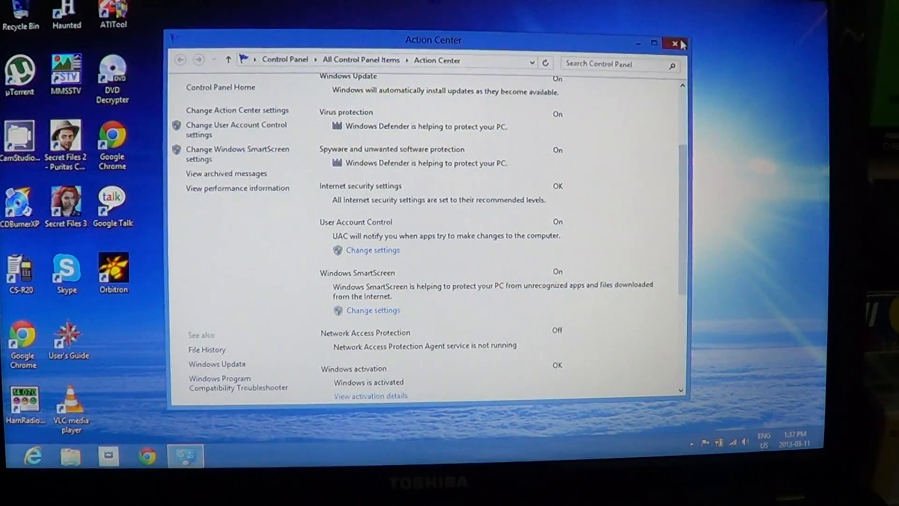